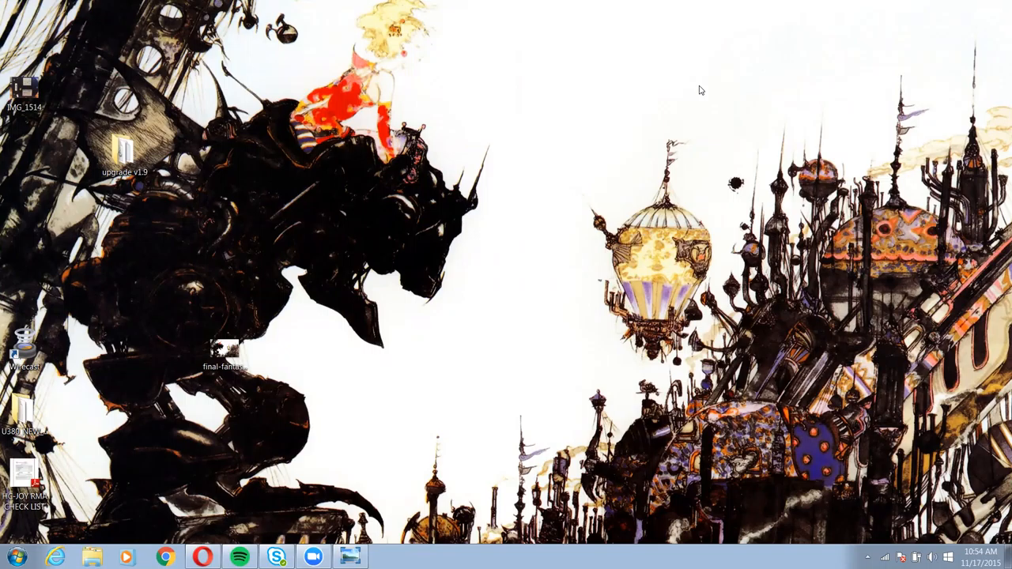
mouse_move(362, 256)
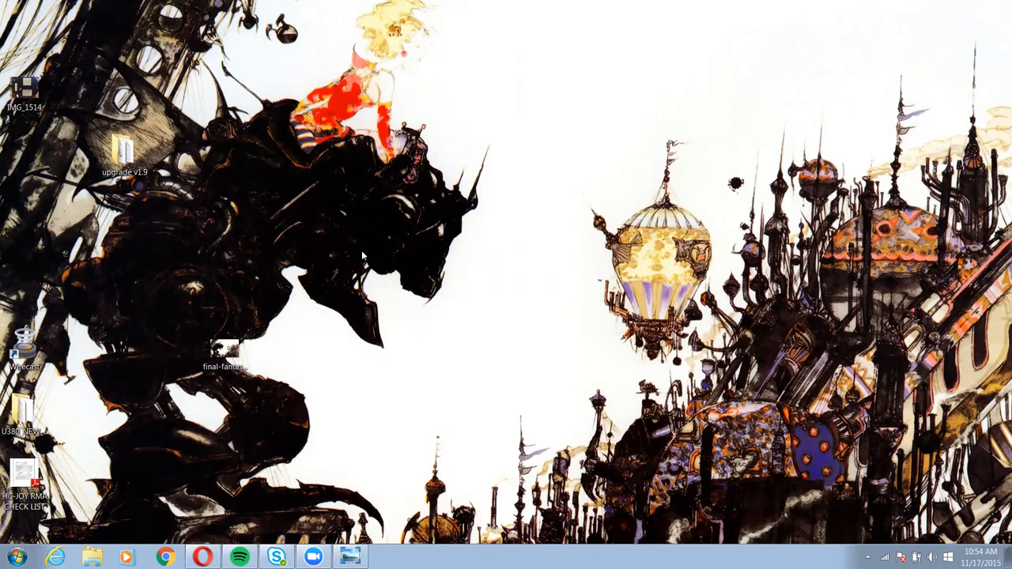
Launch the upgrade tool from the upgrade v1.9 folder, allowing the unverified app to run.
double_click(124, 150)
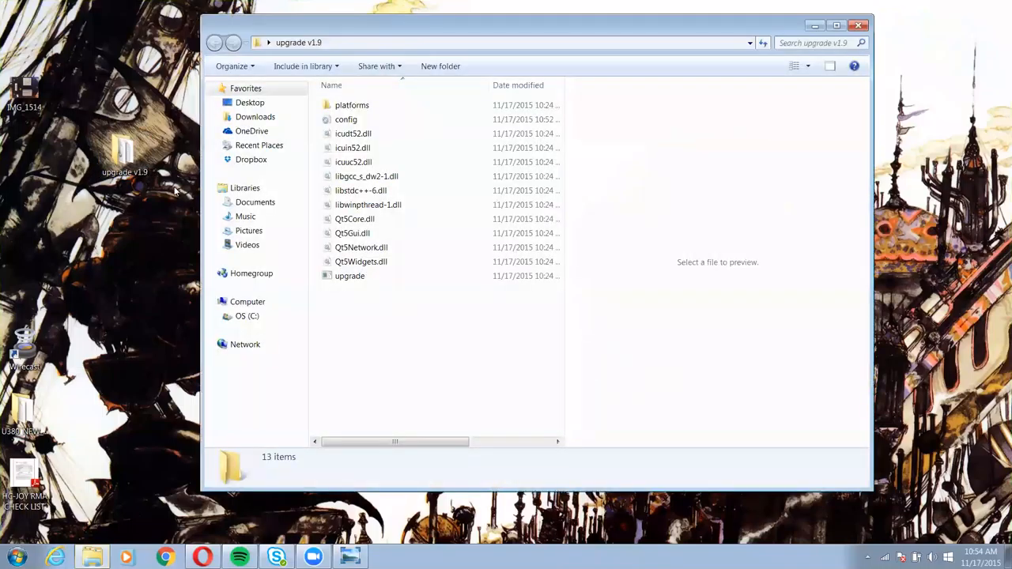
click(349, 275)
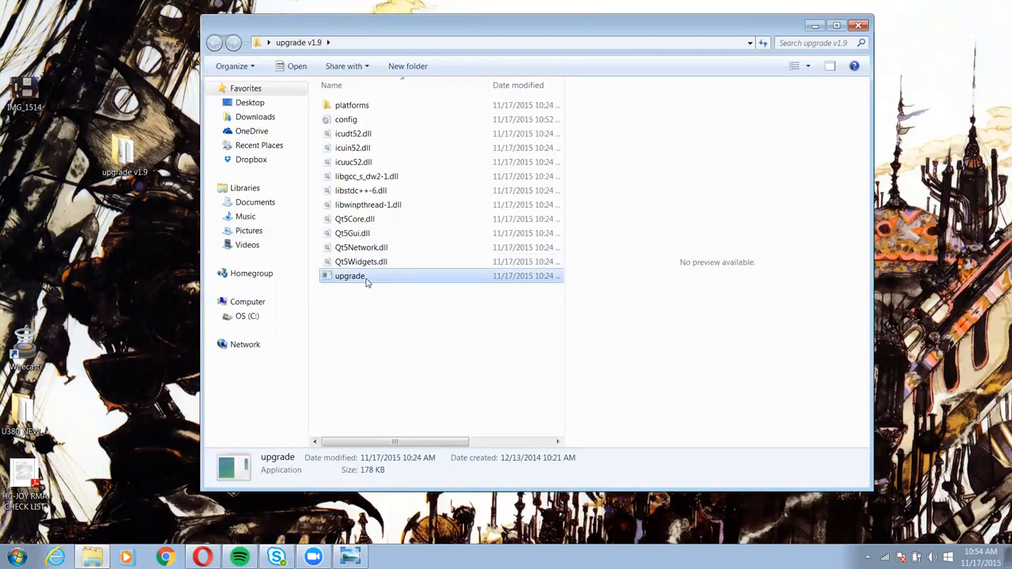
mouse_move(349, 276)
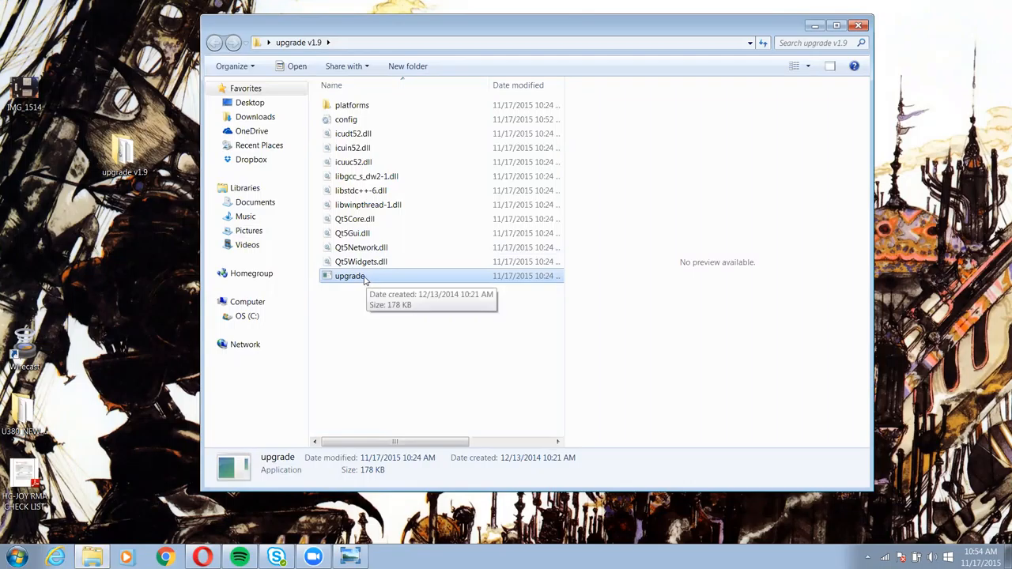
double_click(349, 276)
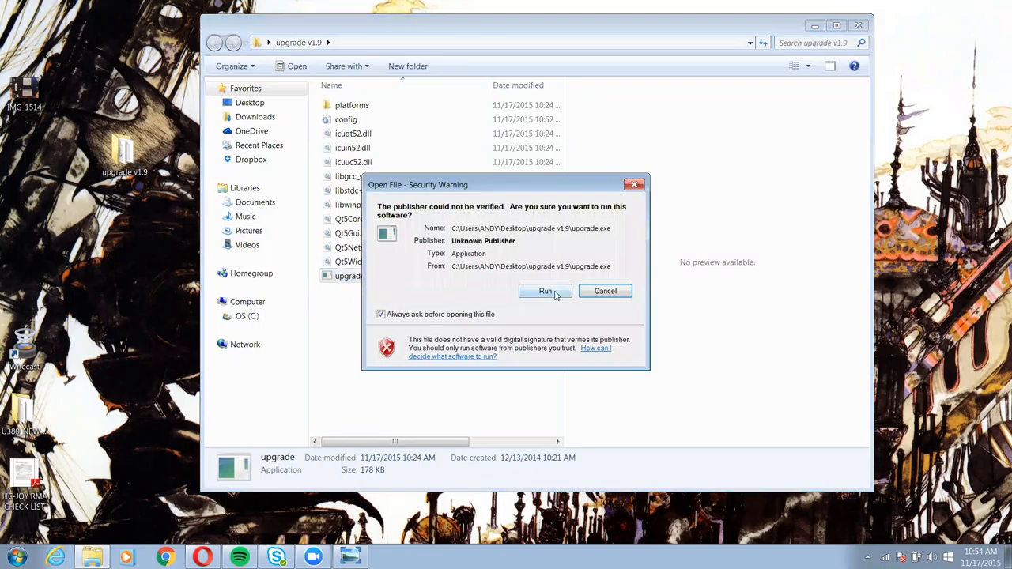
click(545, 291)
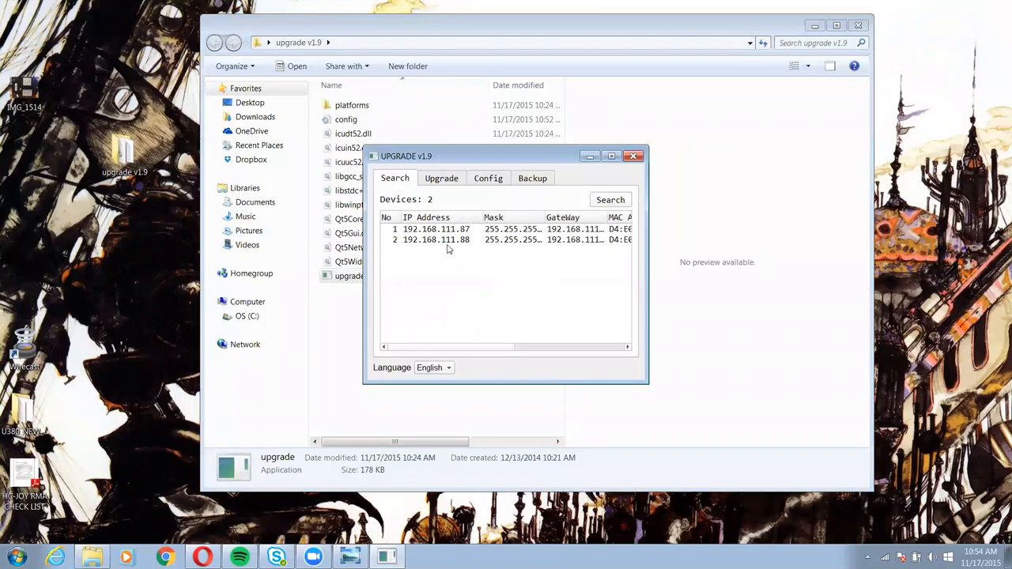
Select the camera at 192.168.111.88, then exit the IP Address Setting Tool.
click(451, 240)
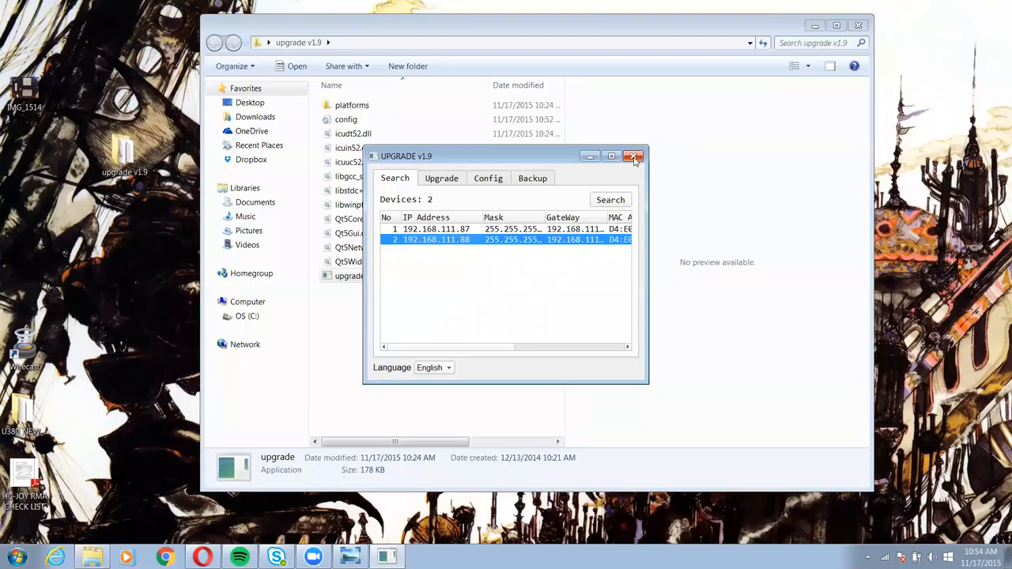
mouse_move(617, 171)
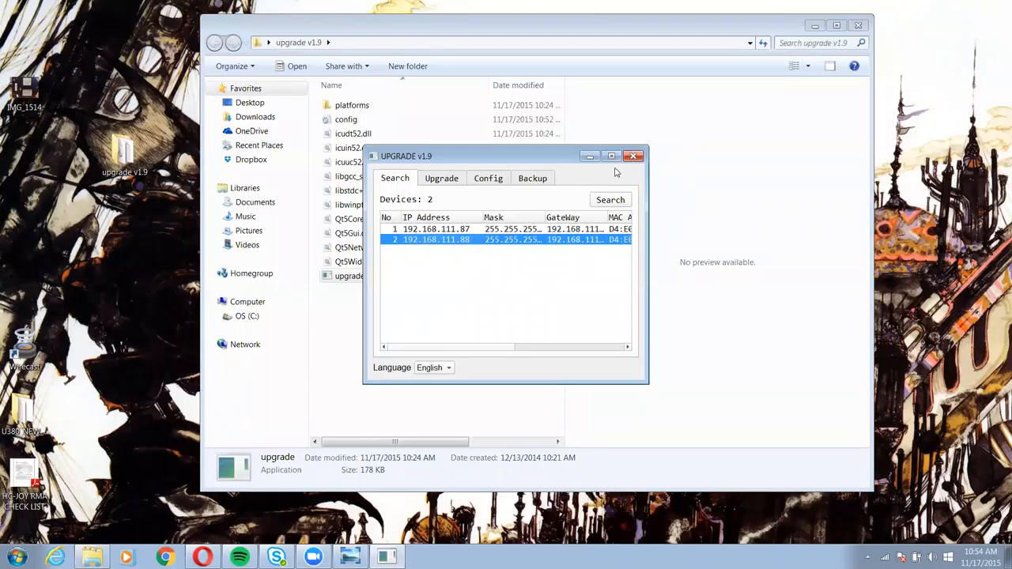
mouse_move(633, 156)
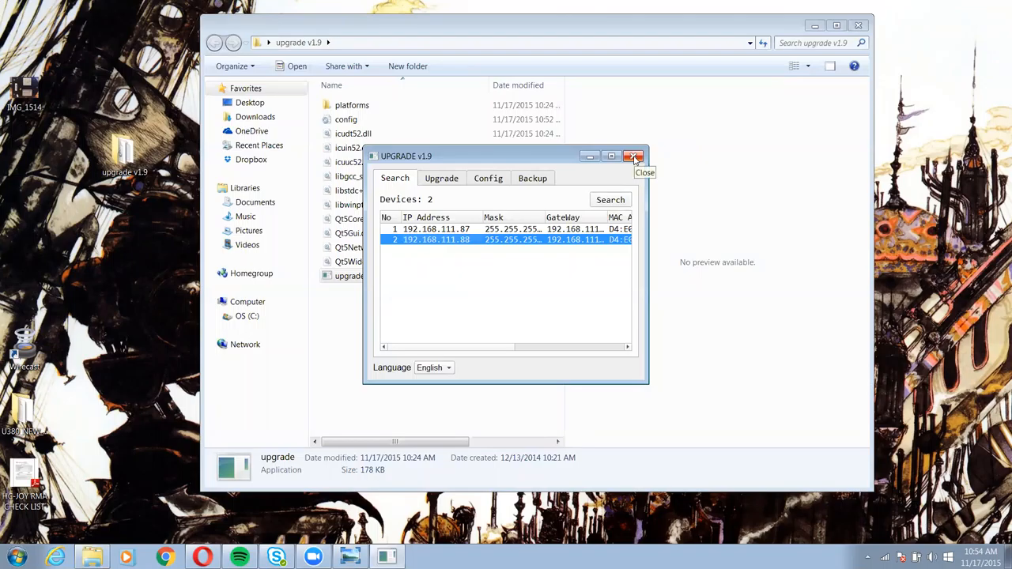
click(634, 155)
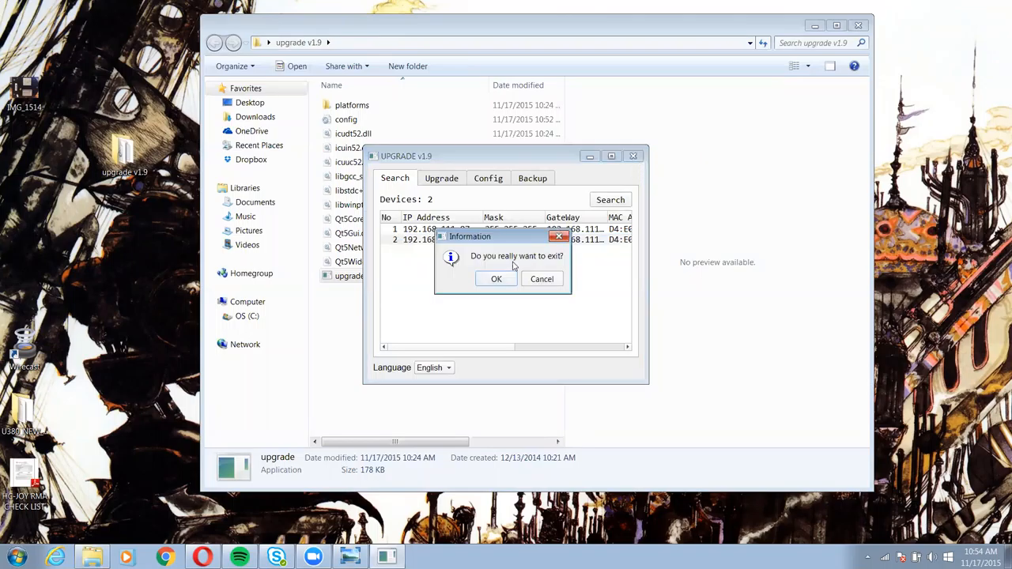
click(495, 278)
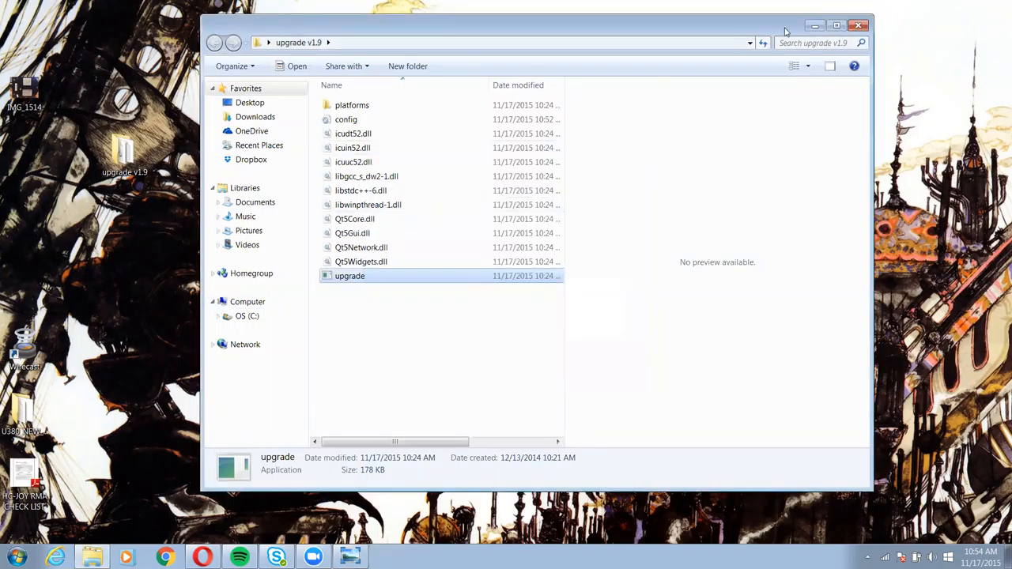
In Opera, open a new tab to camera address 192.168.111.88.
click(858, 26)
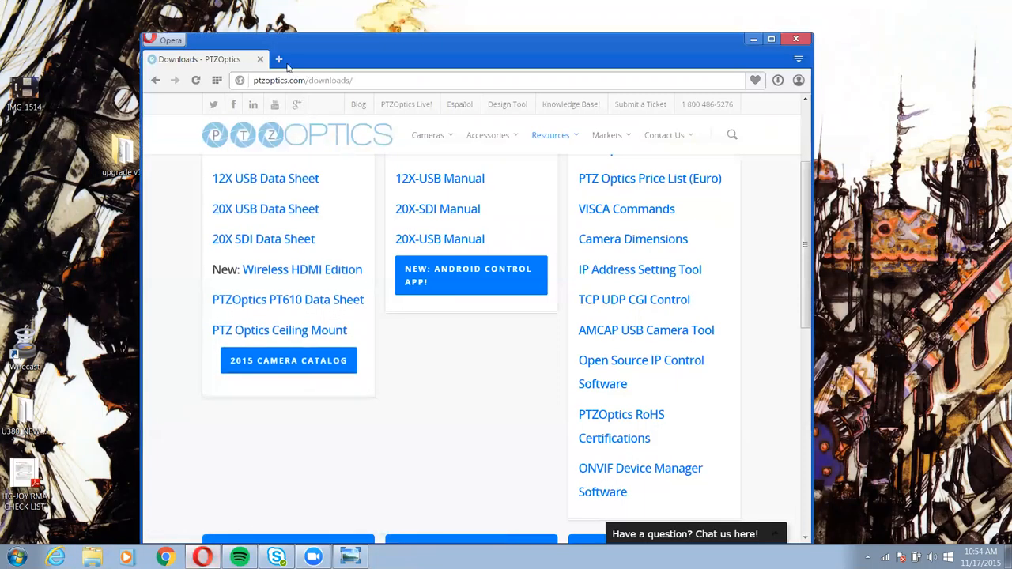
click(278, 58)
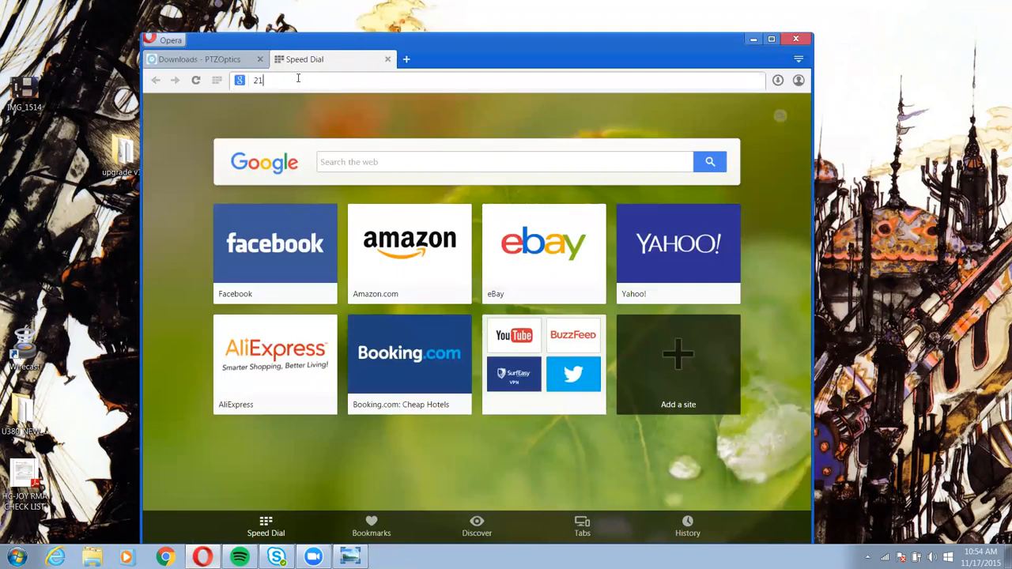
text(192.168.111.88)
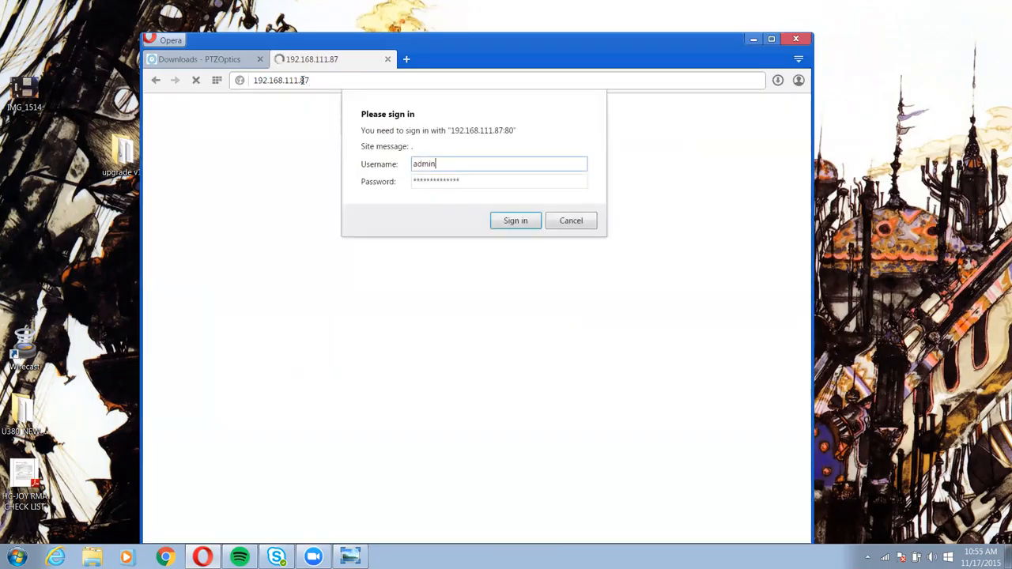
Sign in to the camera's web page and open its Network settings.
click(515, 220)
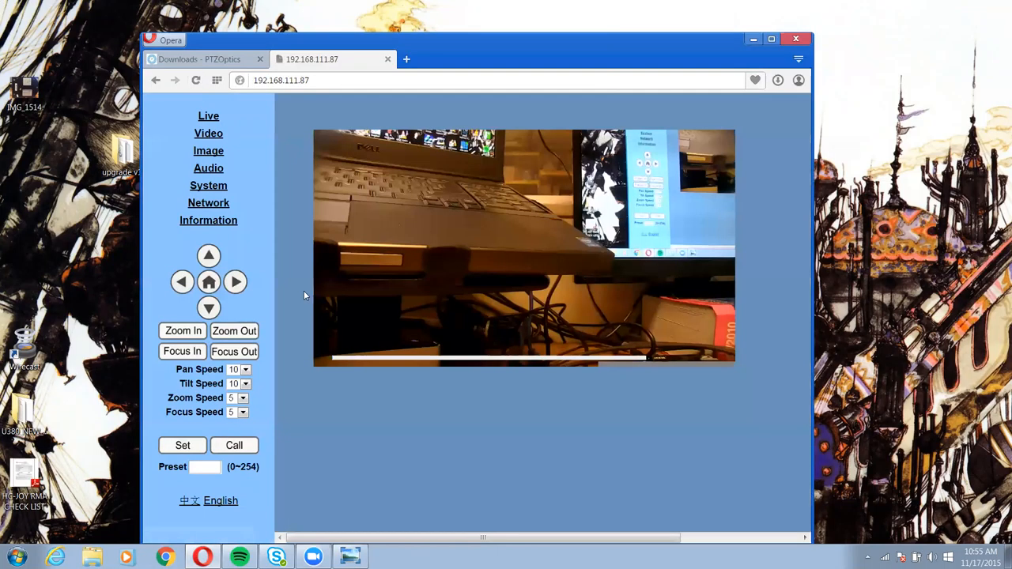
click(208, 203)
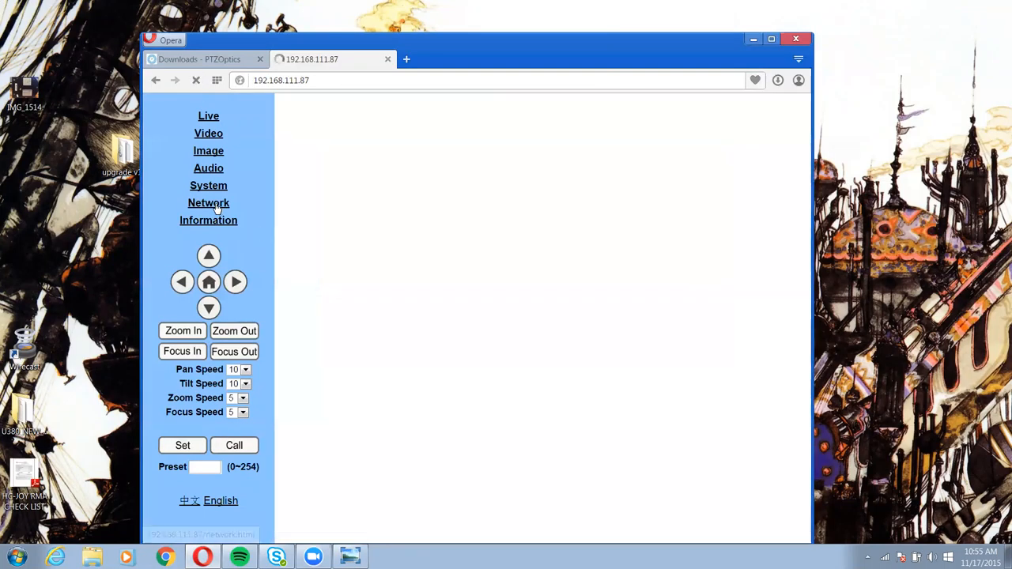
click(209, 202)
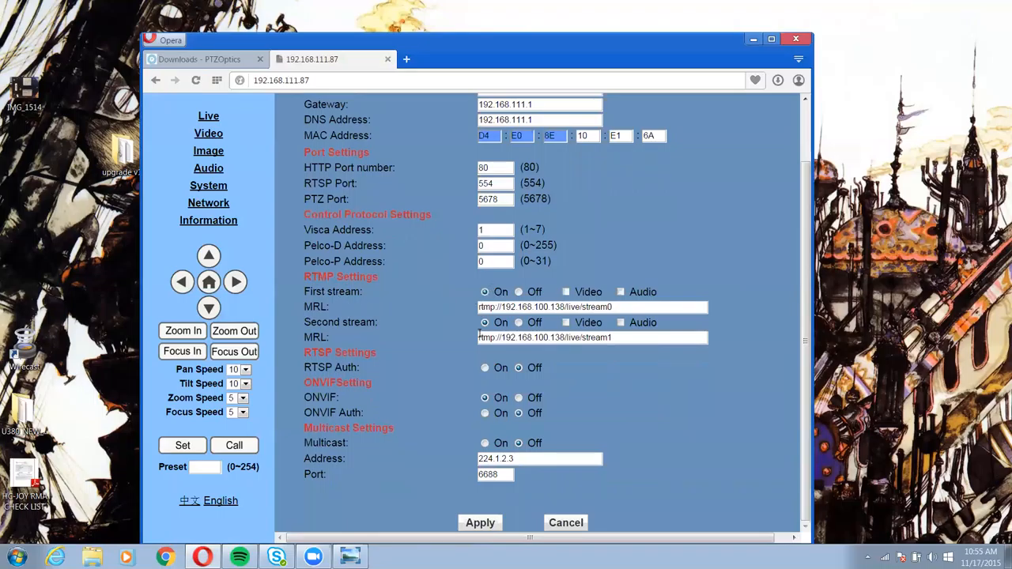
mouse_move(342, 378)
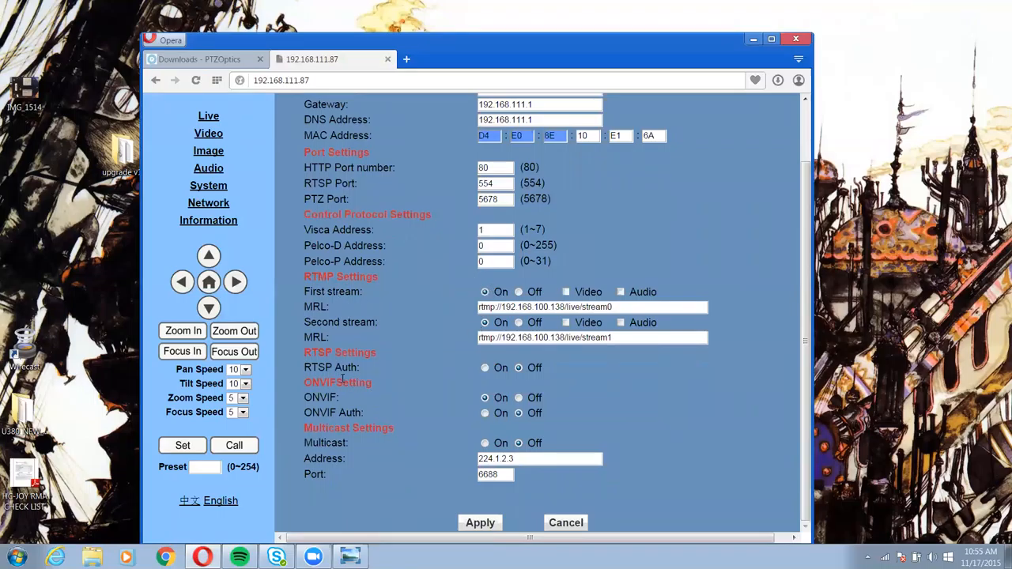
mouse_move(469, 414)
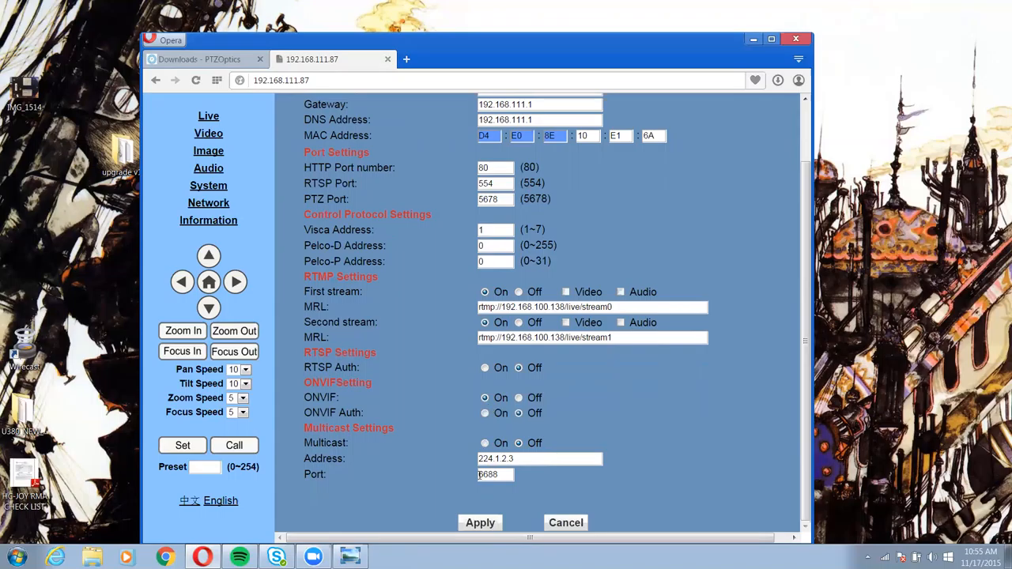
Apply the network settings, dismiss the reboot notice, and open the System page.
click(480, 523)
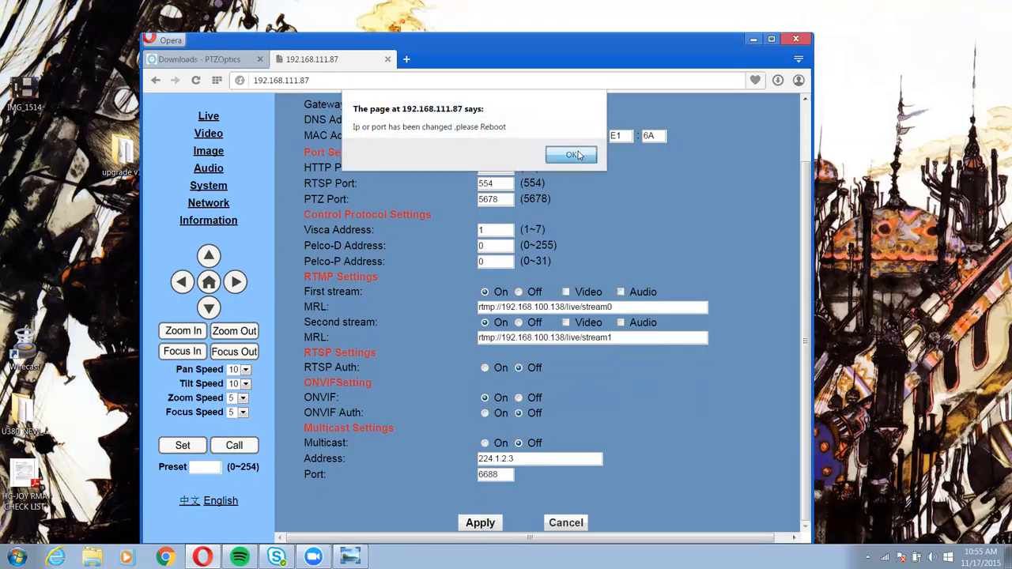
click(573, 154)
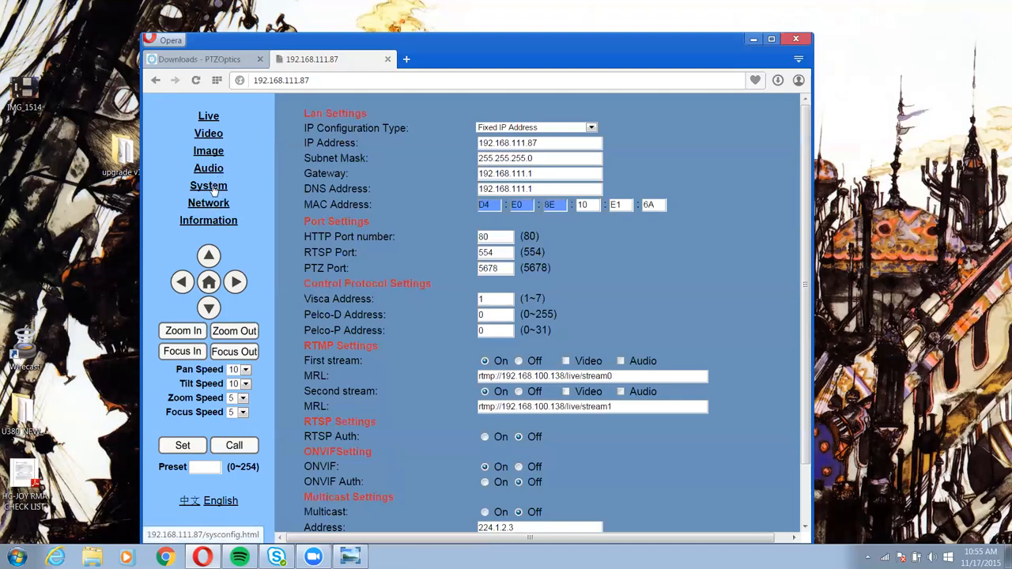
click(208, 185)
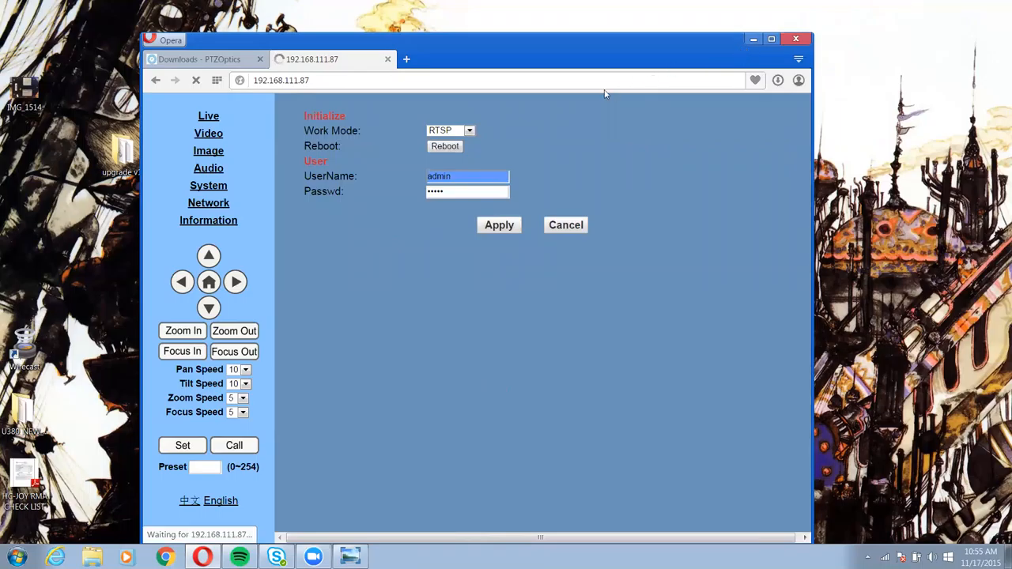
mouse_move(407, 63)
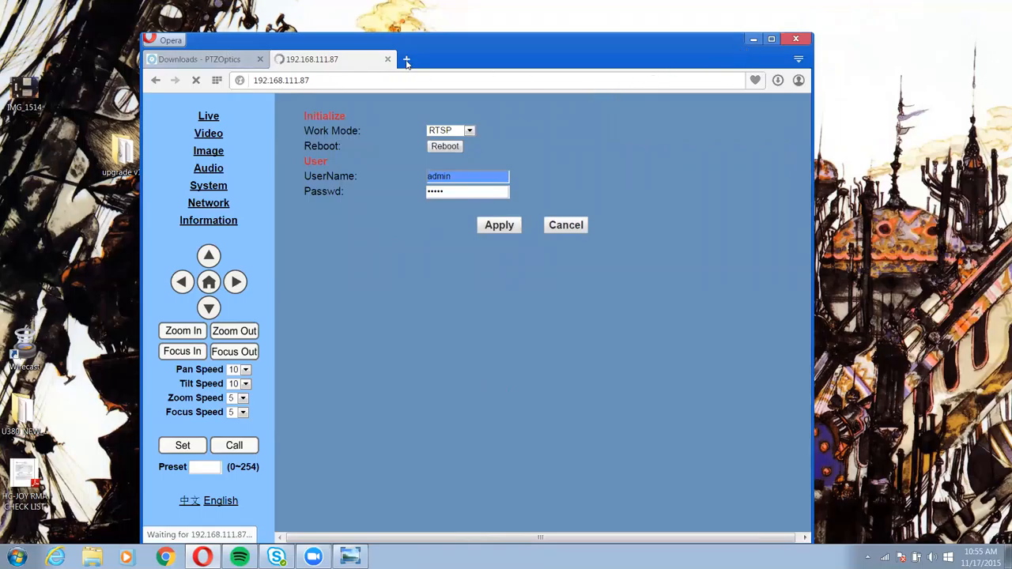
Open camera 192.168.111.88 in a new tab and scroll its LAN and RTMP network settings.
click(407, 59)
text(192.168.111.88)
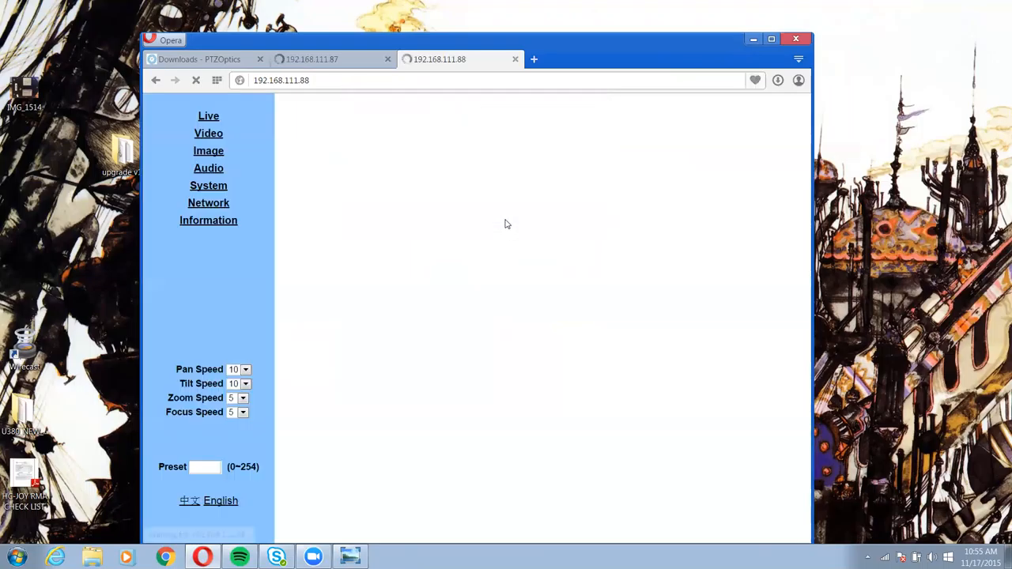
click(208, 203)
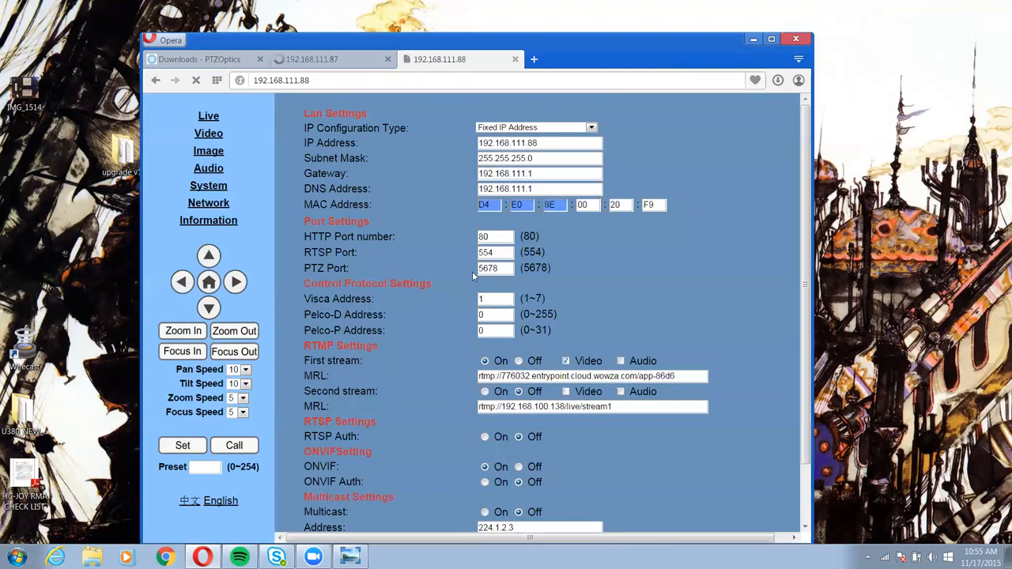
scroll(down, 3)
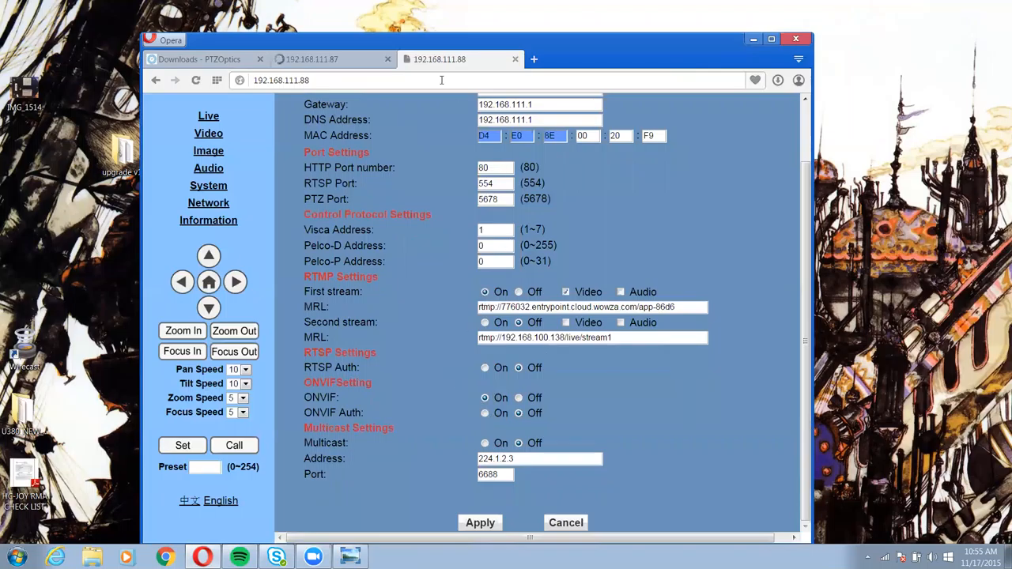
scroll(up, 3)
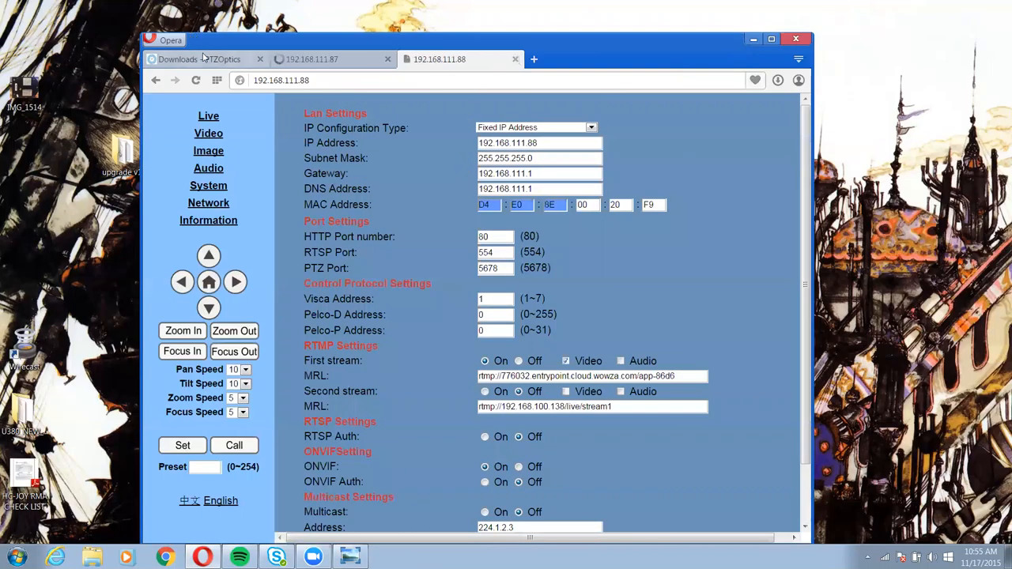
click(198, 58)
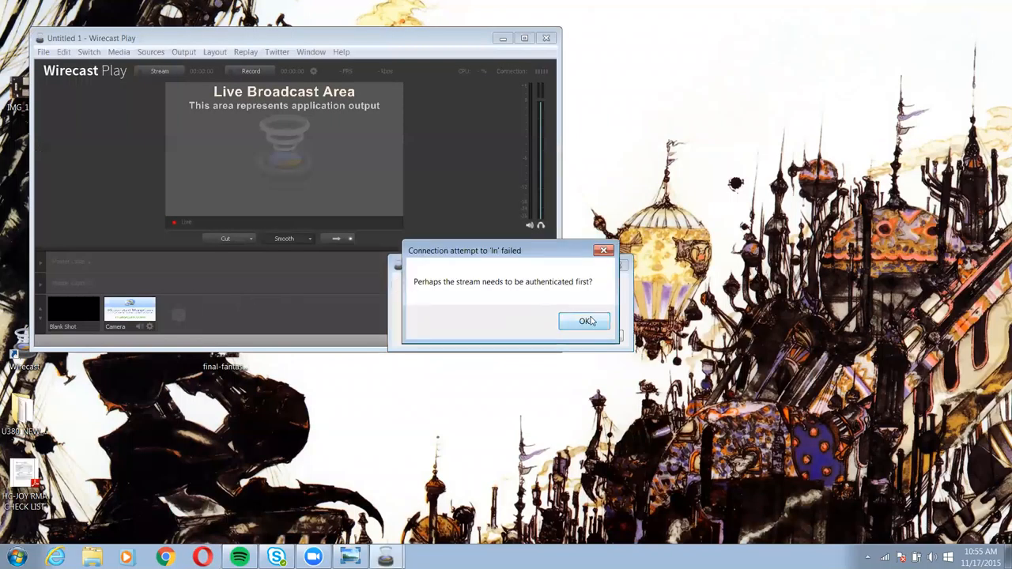
Dismiss the repeated 'Connection attempt failed' warnings and open the Sources menu.
click(585, 321)
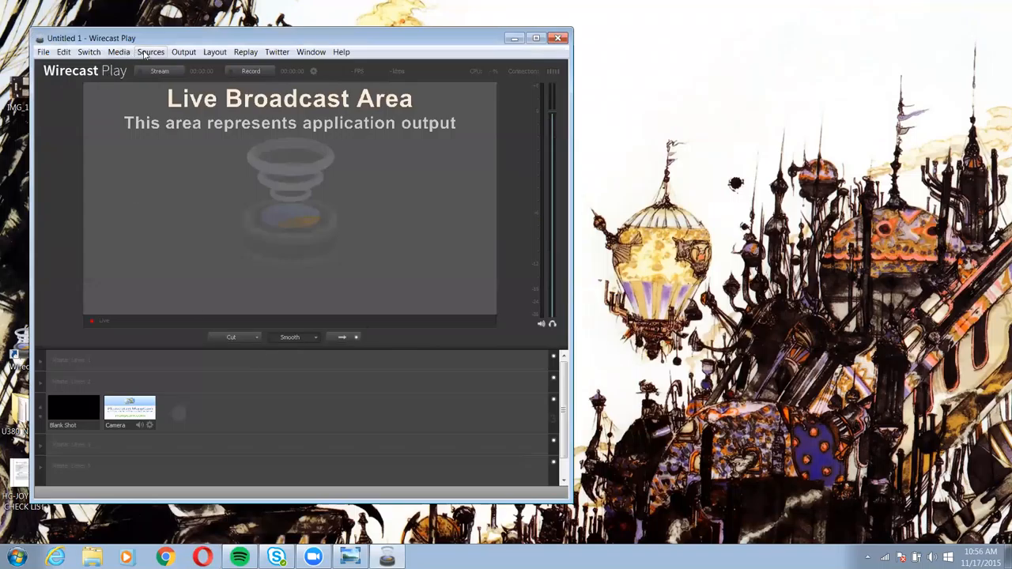
click(184, 51)
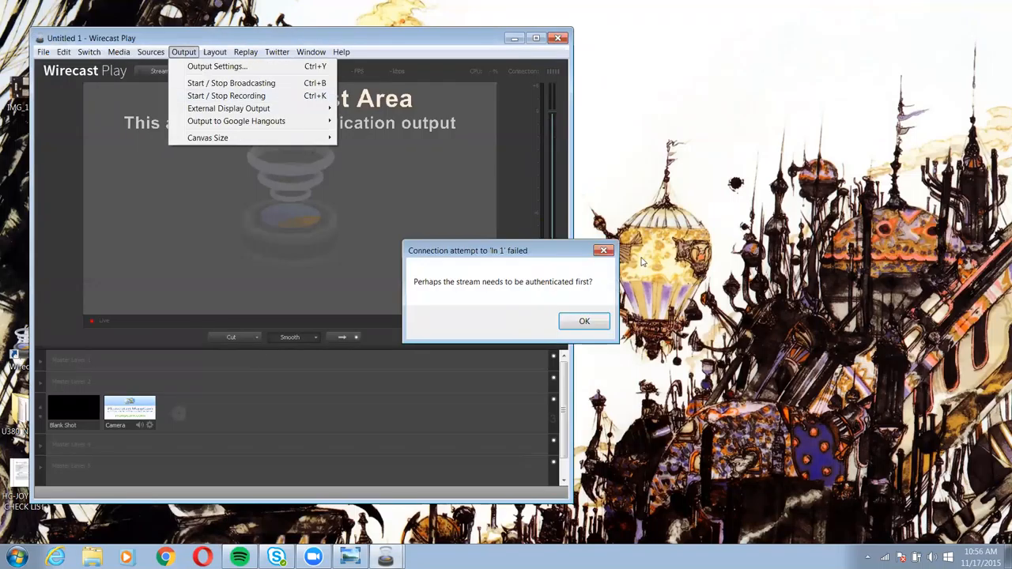
click(584, 321)
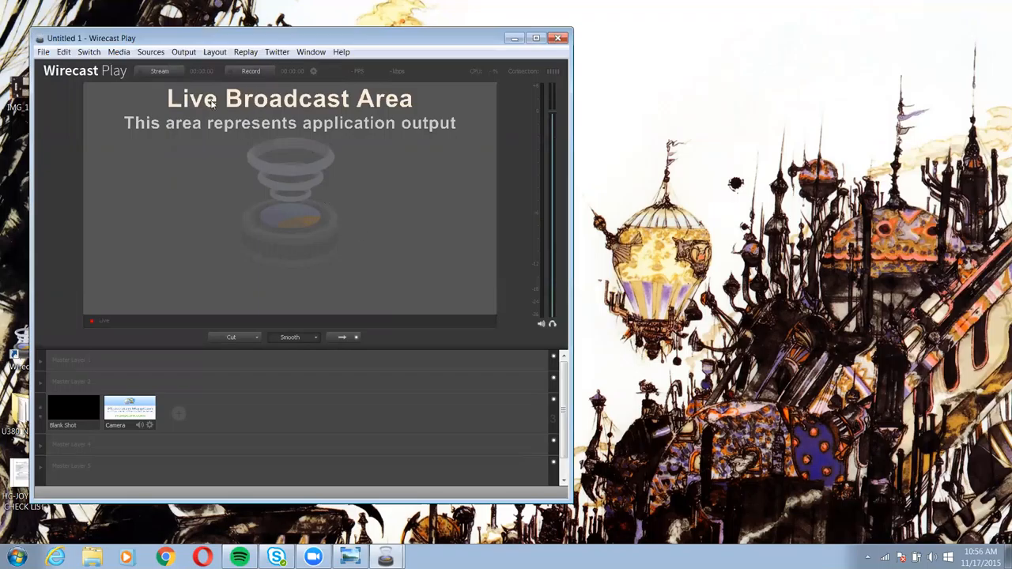
click(151, 52)
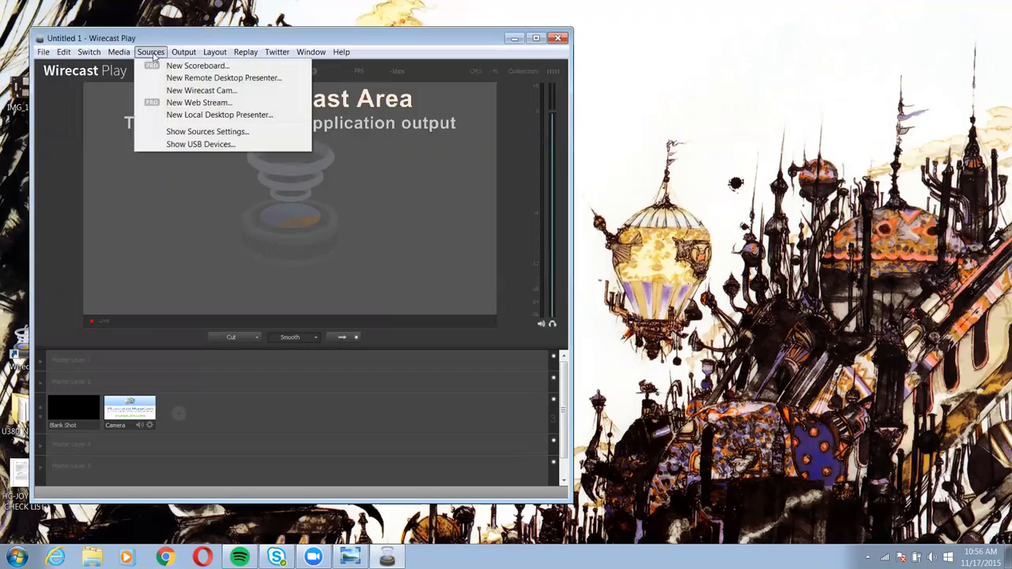
mouse_move(182, 77)
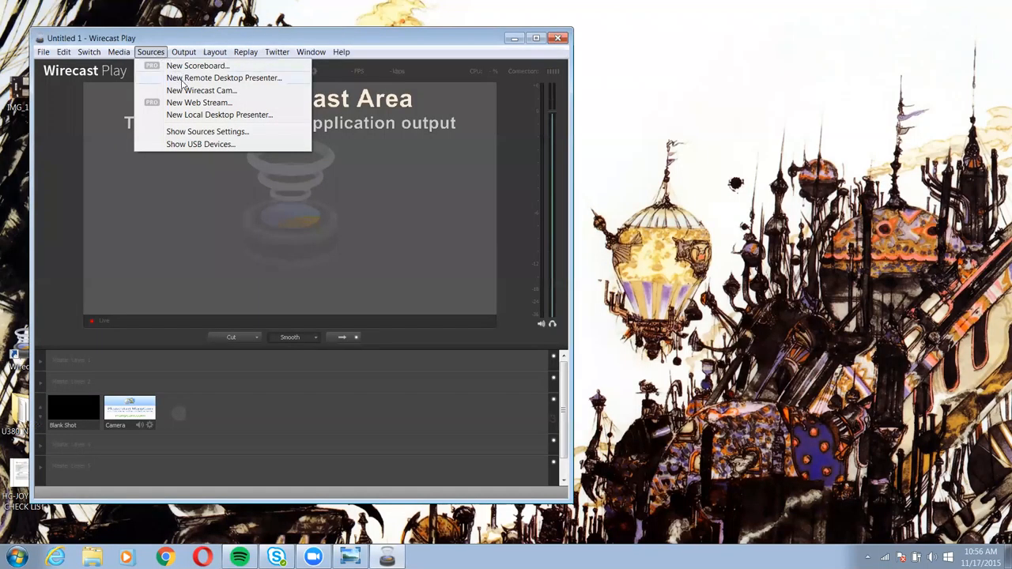
mouse_move(192, 140)
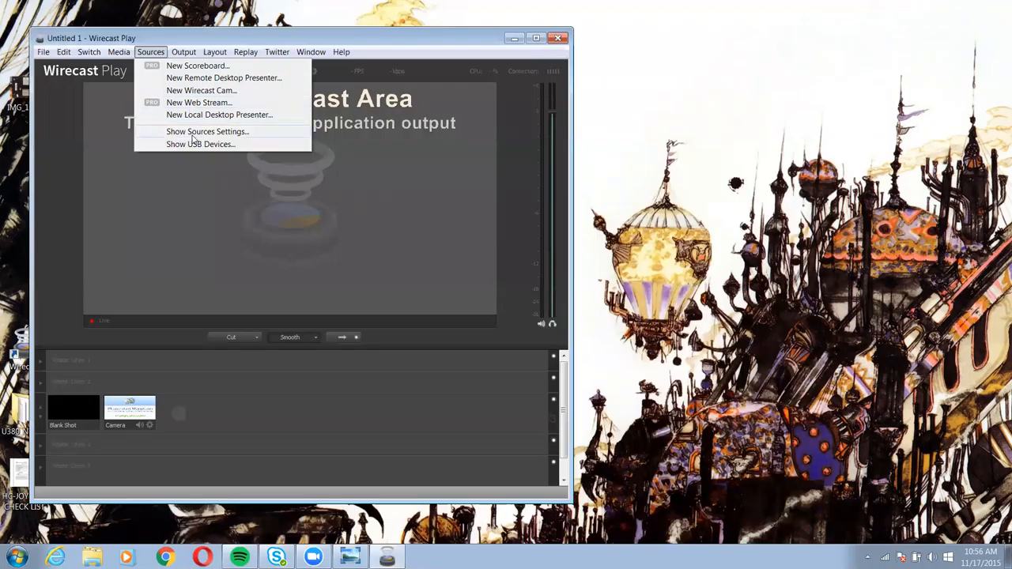
Open the sources settings and show In 1's URI rtsp://192.168.111.88/stream1.
click(208, 132)
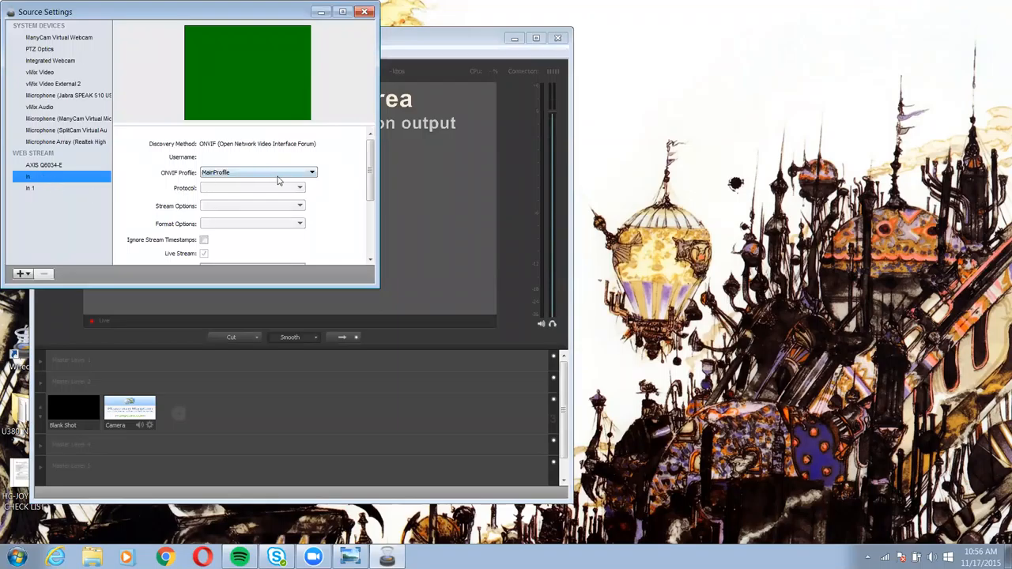
scroll(down, 3)
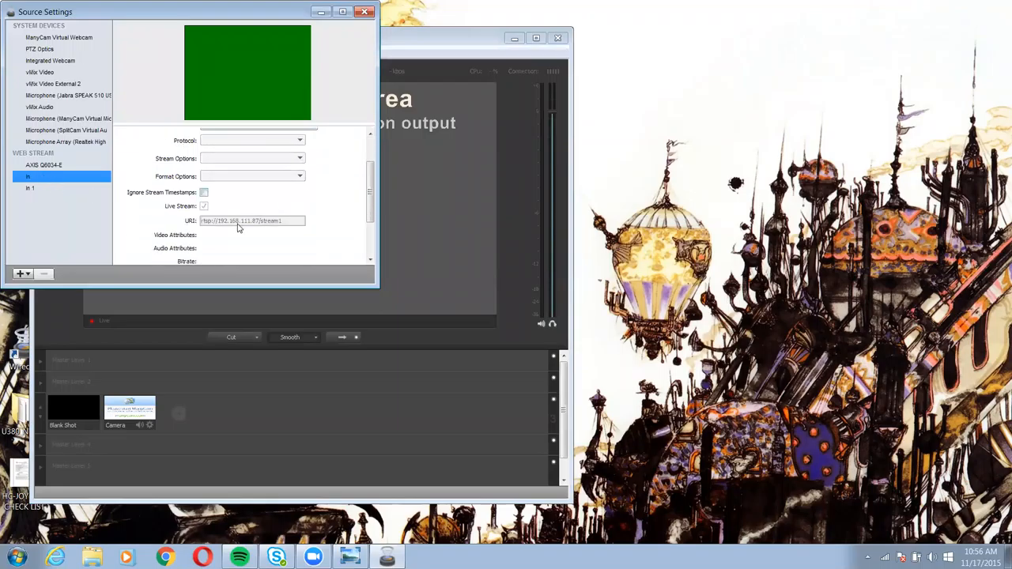
click(30, 189)
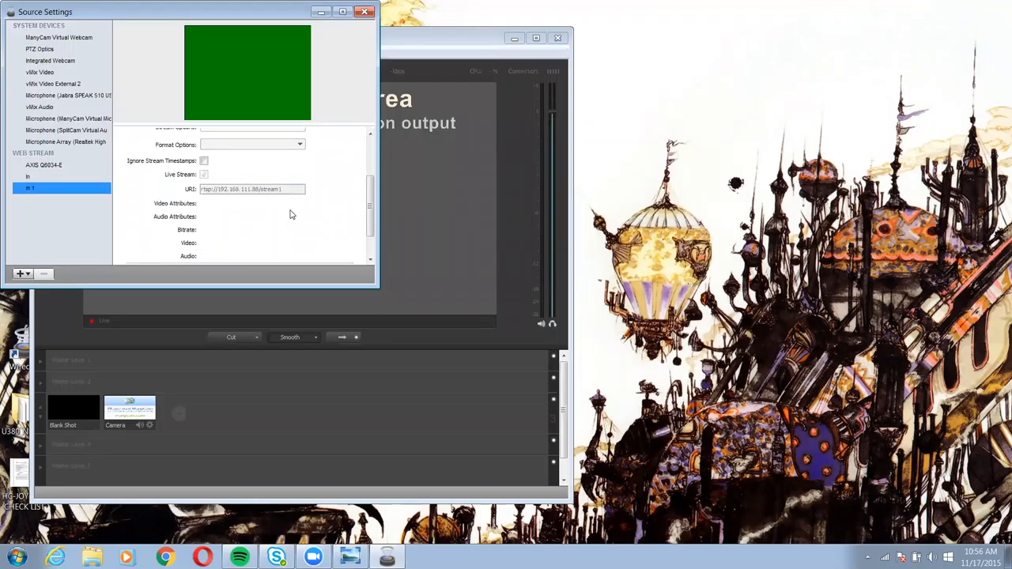
mouse_move(263, 208)
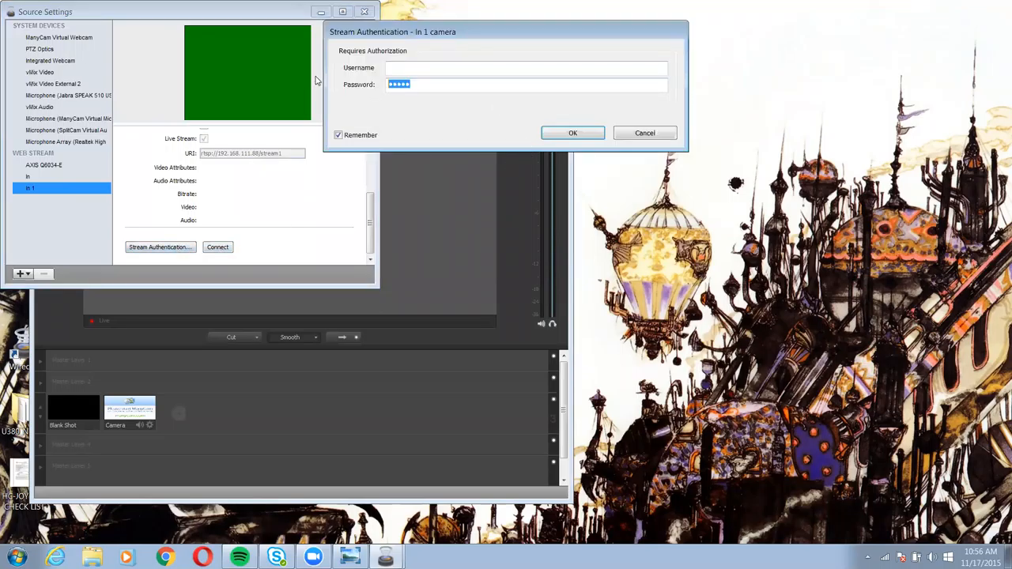
Abandon the In 1 credential and connection attempts, dismissing failures, and view In's settings.
click(573, 133)
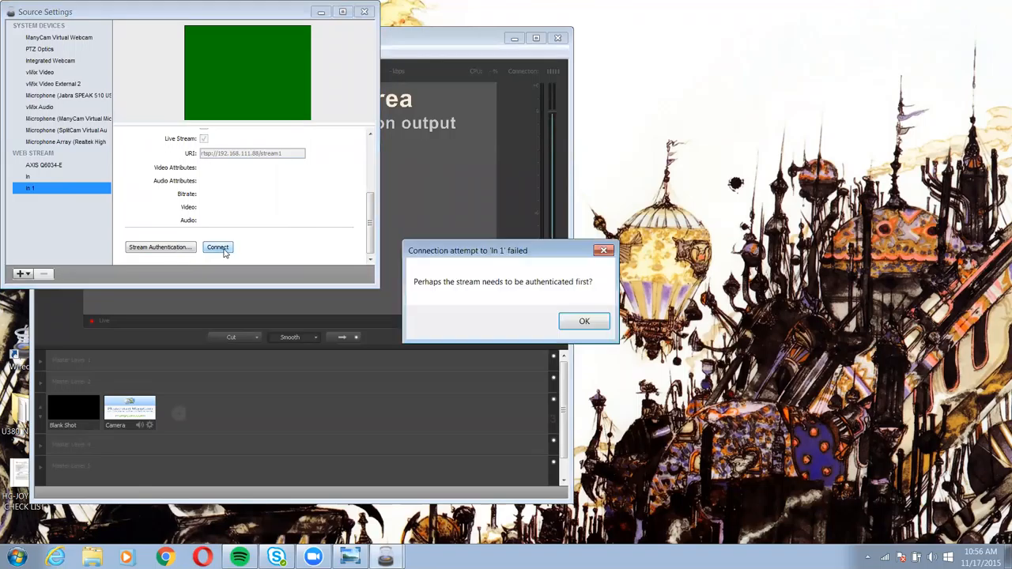
click(585, 321)
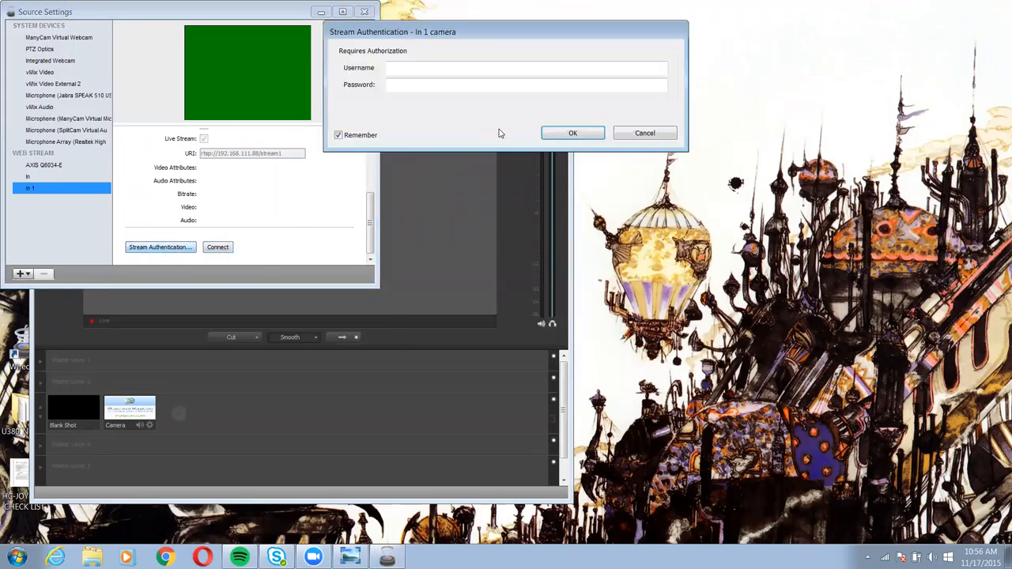
click(645, 133)
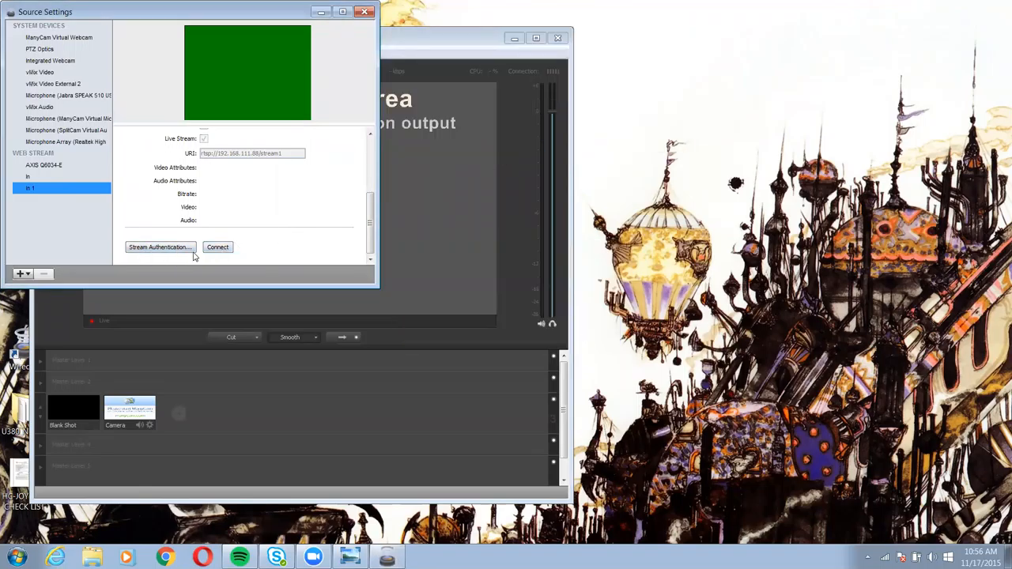
click(218, 247)
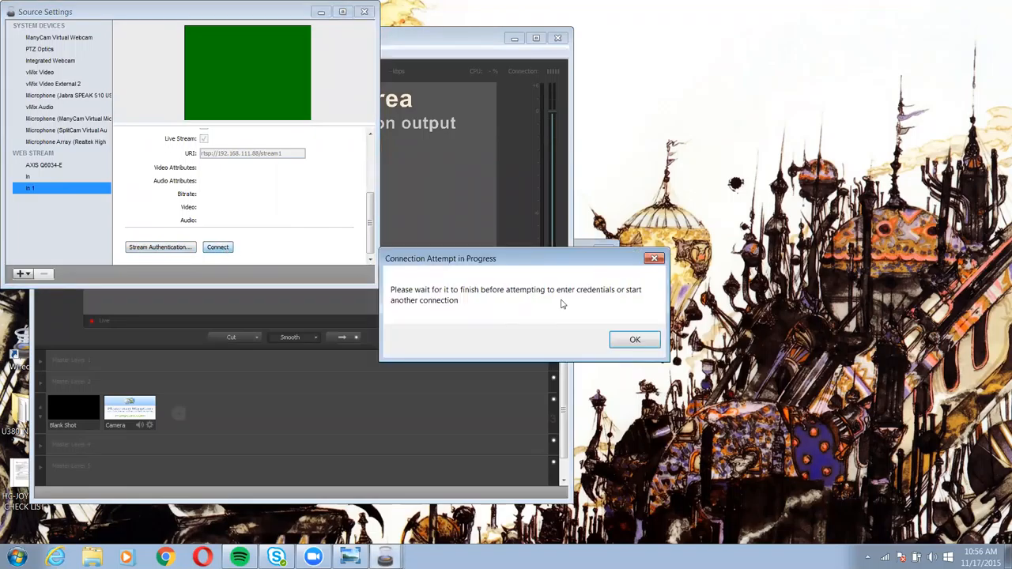
click(634, 339)
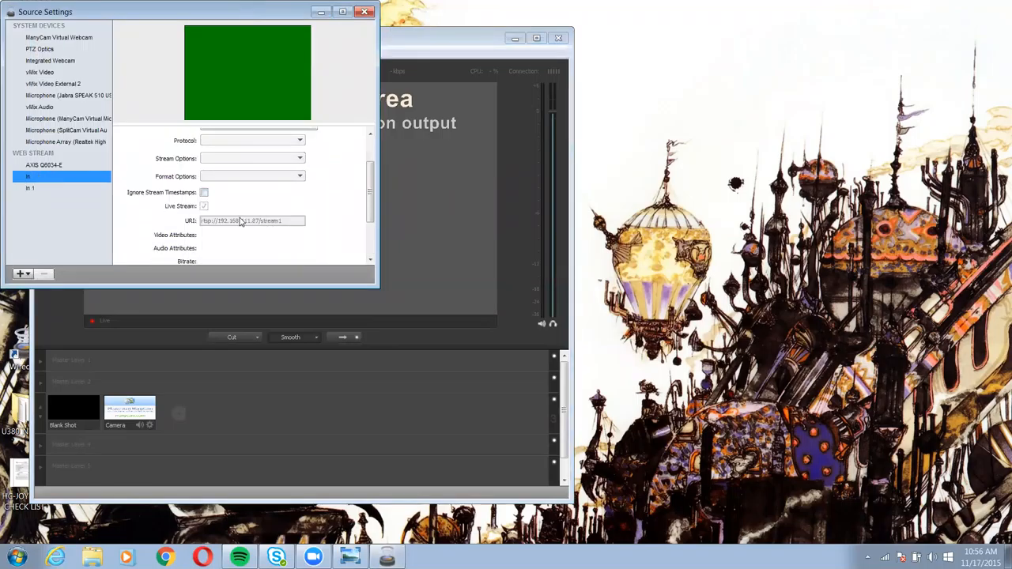
scroll(down, 3)
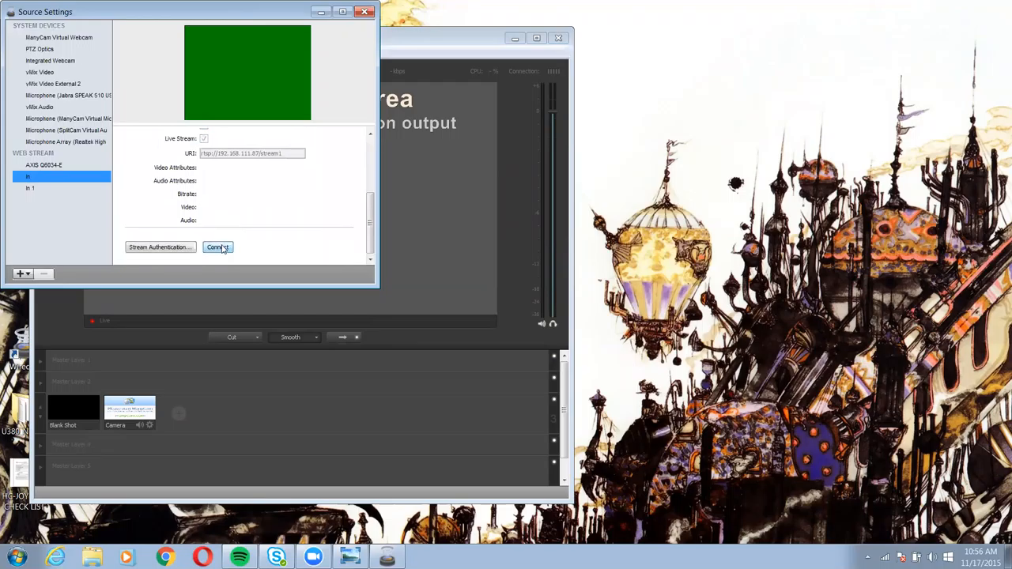
Connect the In camera stream, then recheck In 1's settings, which still show no picture.
click(217, 247)
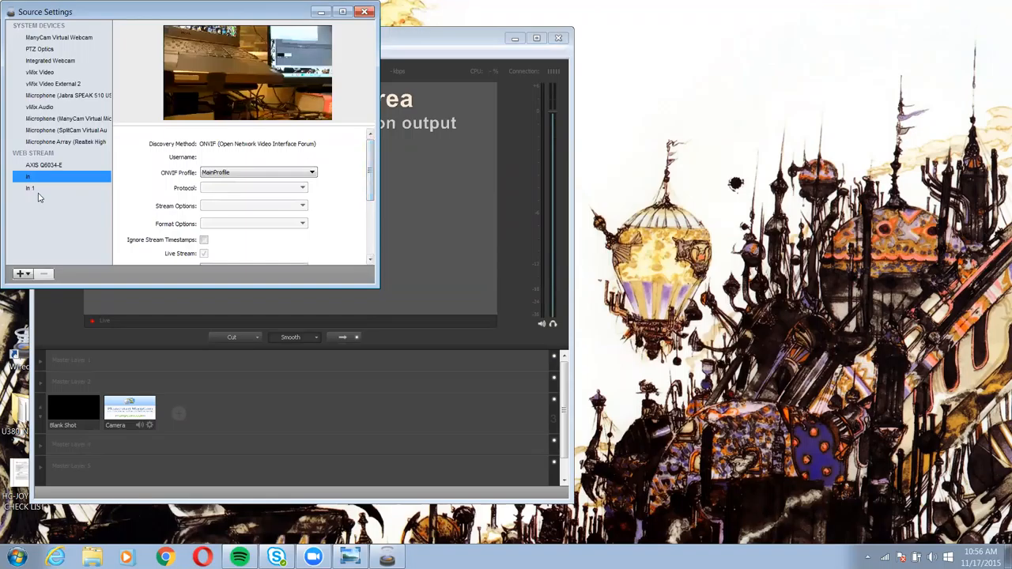
click(30, 189)
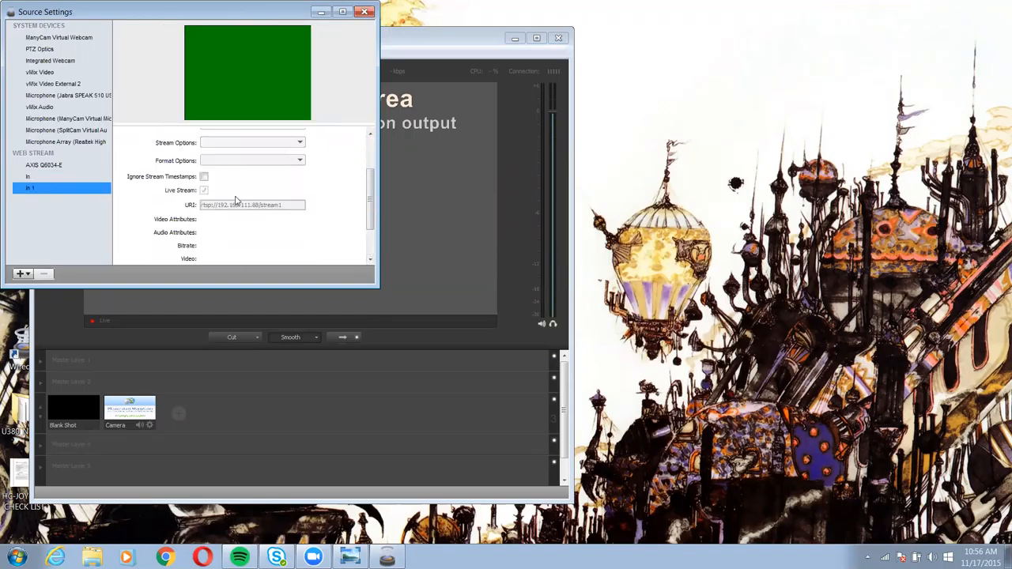
scroll(down, 3)
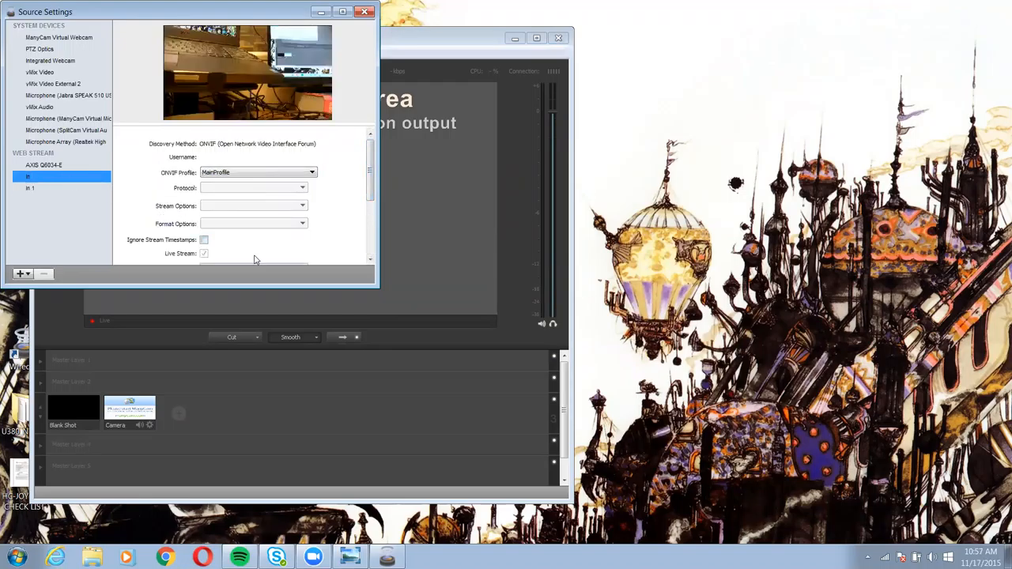
mouse_move(170, 407)
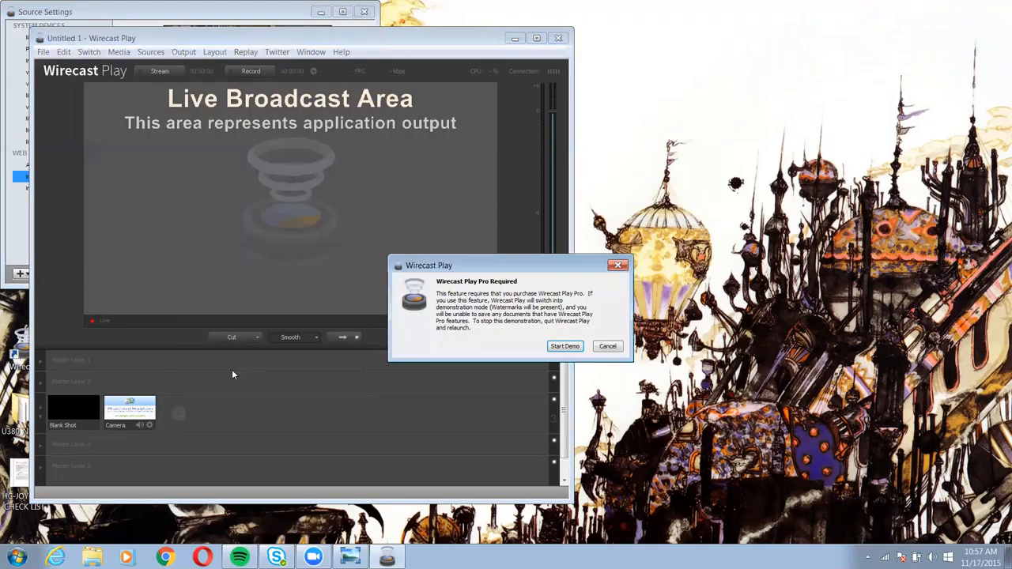
Start demo mode, select the new In shot, and send it live.
click(565, 346)
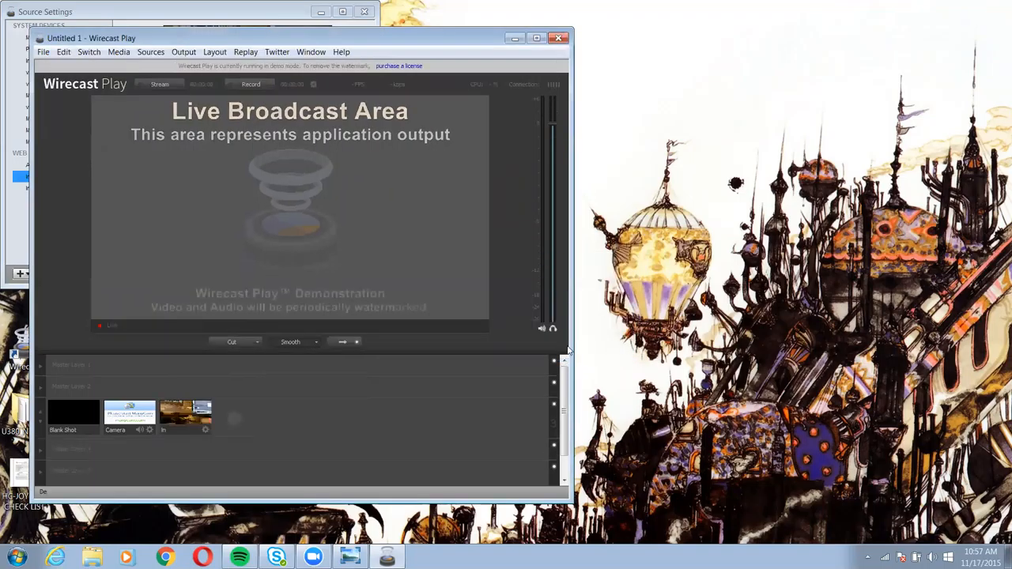
click(185, 415)
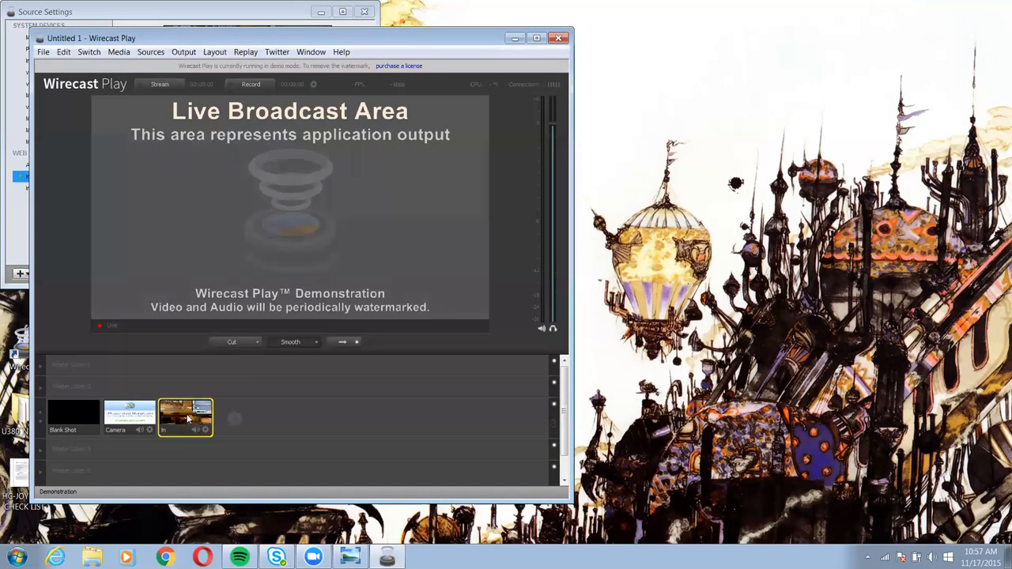
click(170, 429)
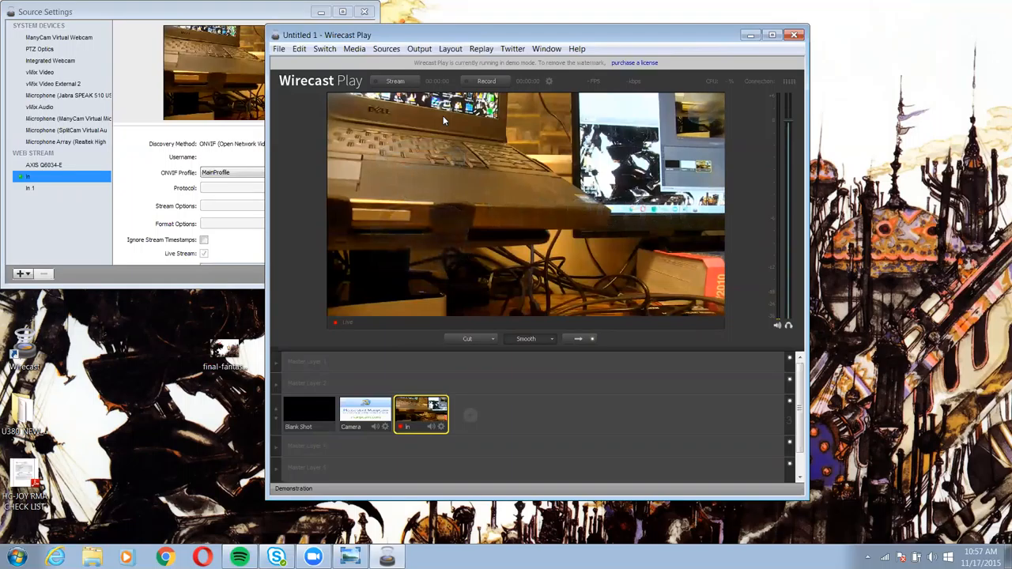
mouse_move(465, 406)
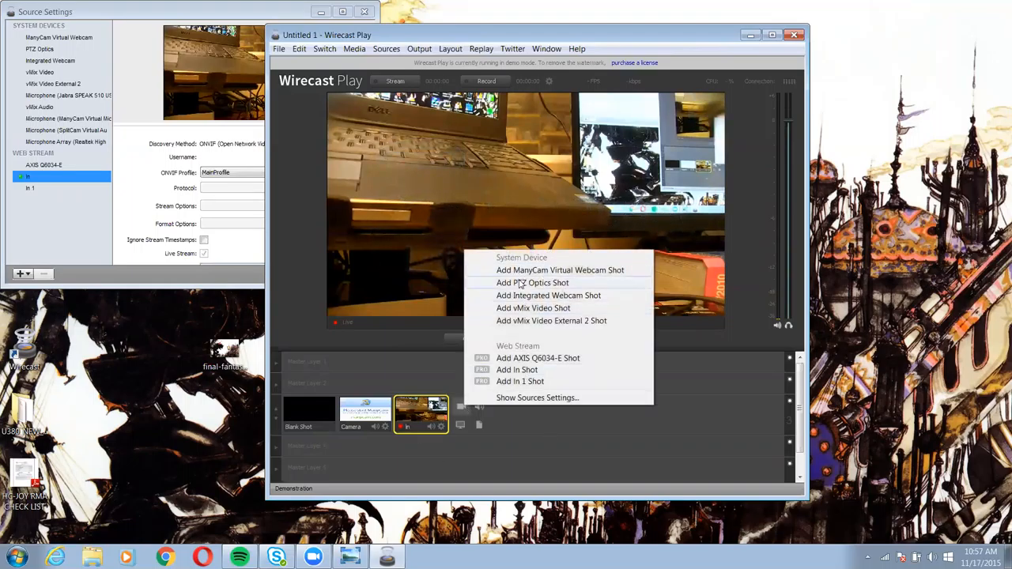
Add a PTZ Optics shot, then select the In shot and the PTZ Optics shot.
click(532, 282)
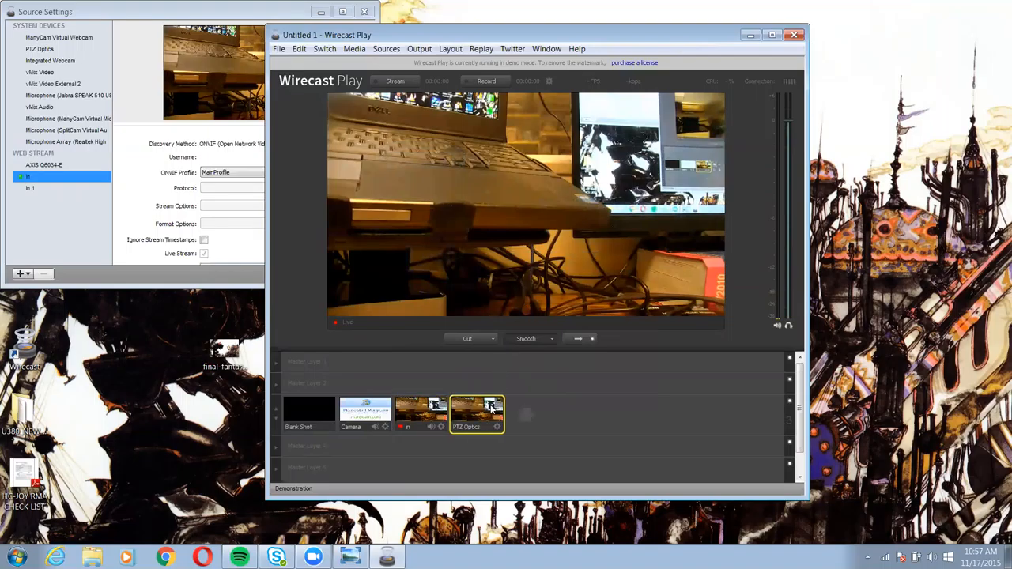
click(421, 412)
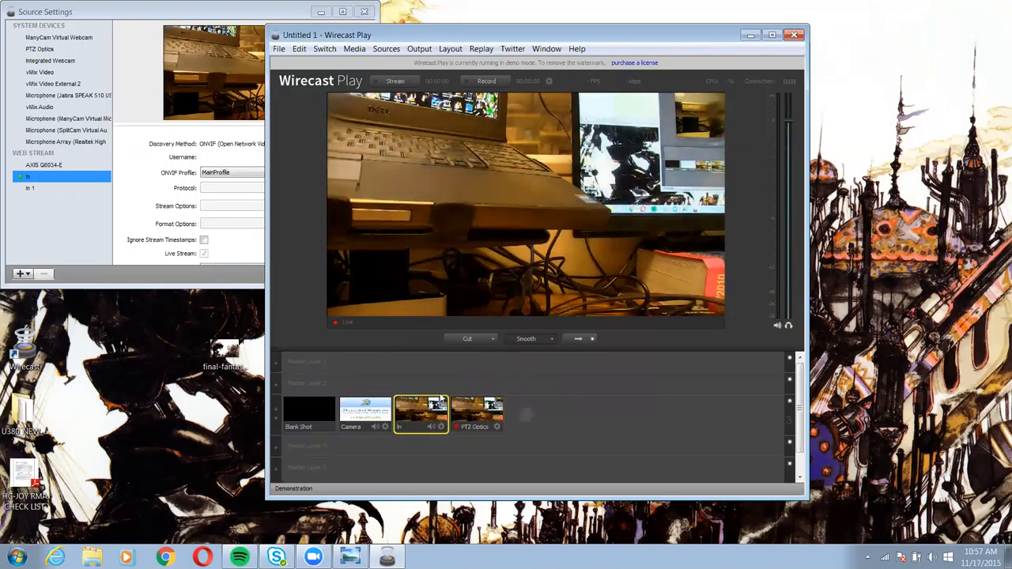
click(476, 411)
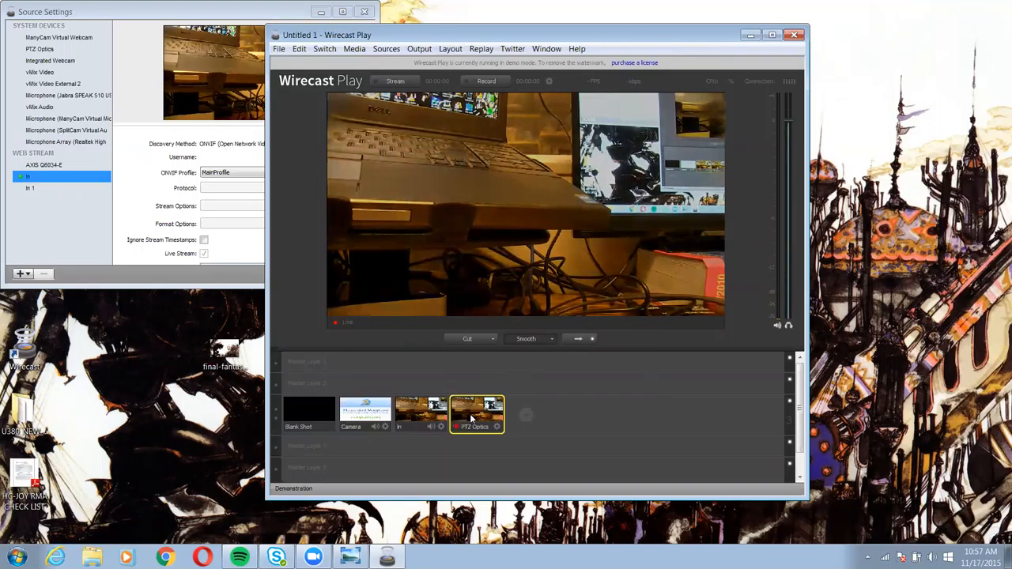
mouse_move(550, 5)
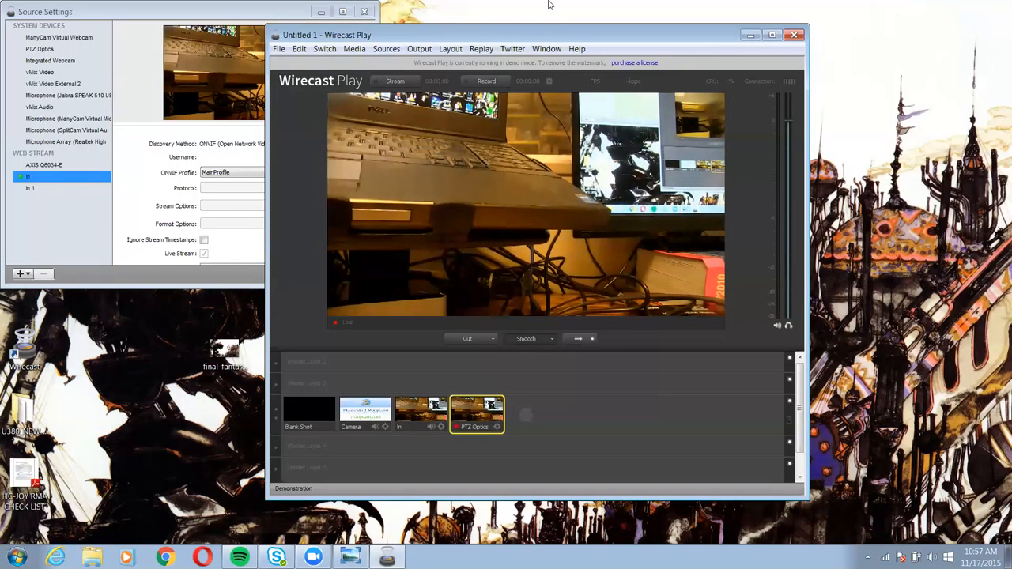